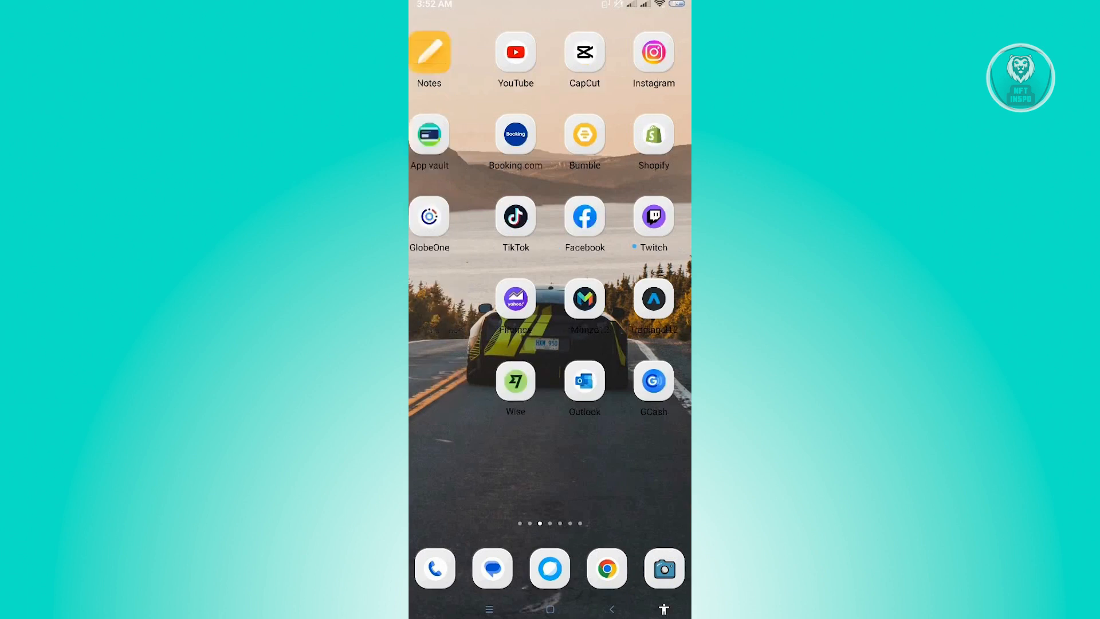
Step: Open Settings from the home screen and go into the Apps section
{"action": "scroll", "scroll_direction": "left", "scroll_amount": 3}
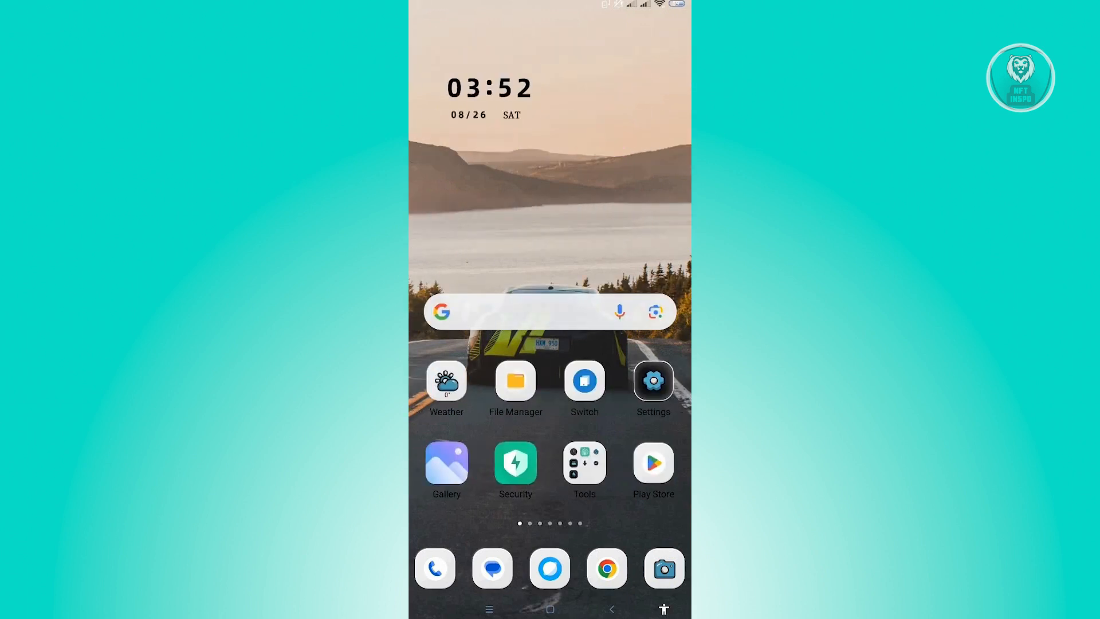
{"action": "left_click", "coordinate": [652, 380]}
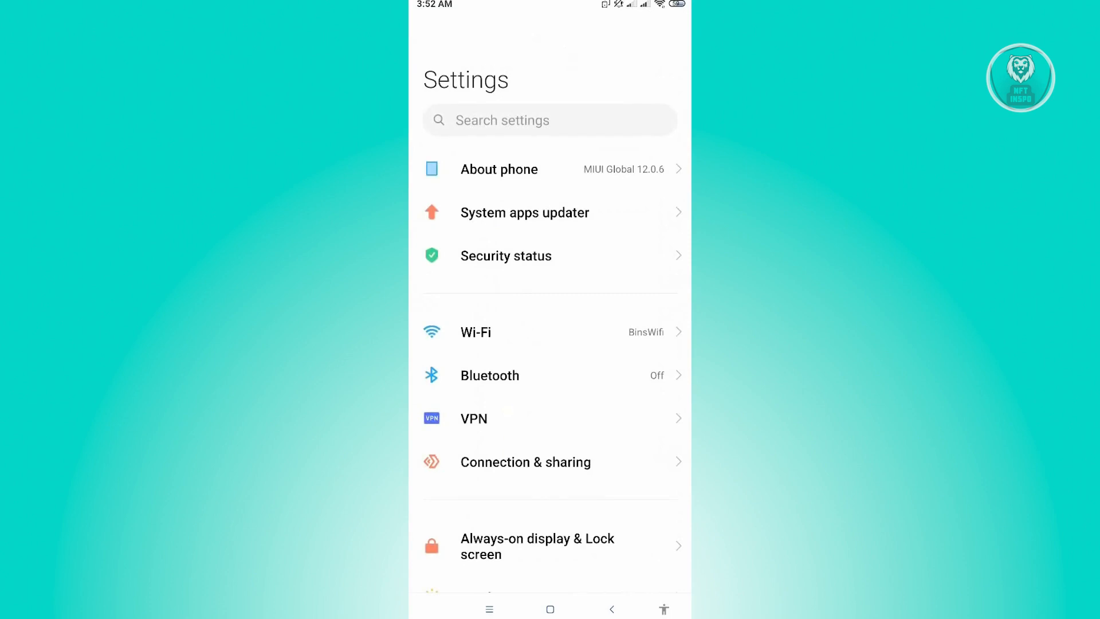
{"action": "scroll", "scroll_direction": "down", "scroll_amount": 3}
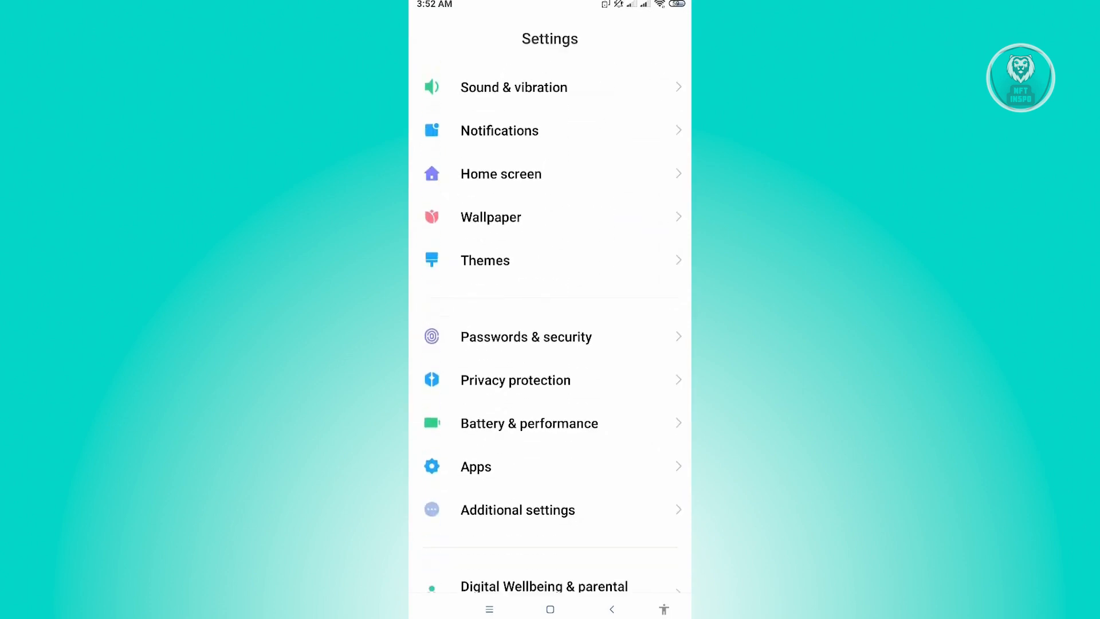
{"action": "scroll", "scroll_direction": "up", "scroll_amount": 3}
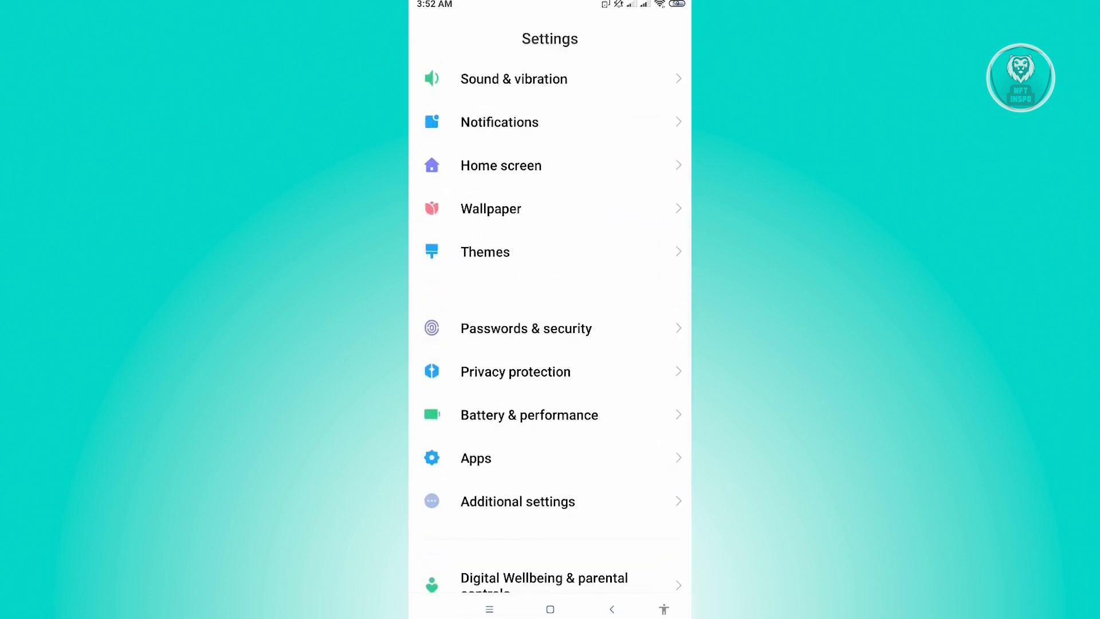
{"action": "left_click", "coordinate": [475, 459]}
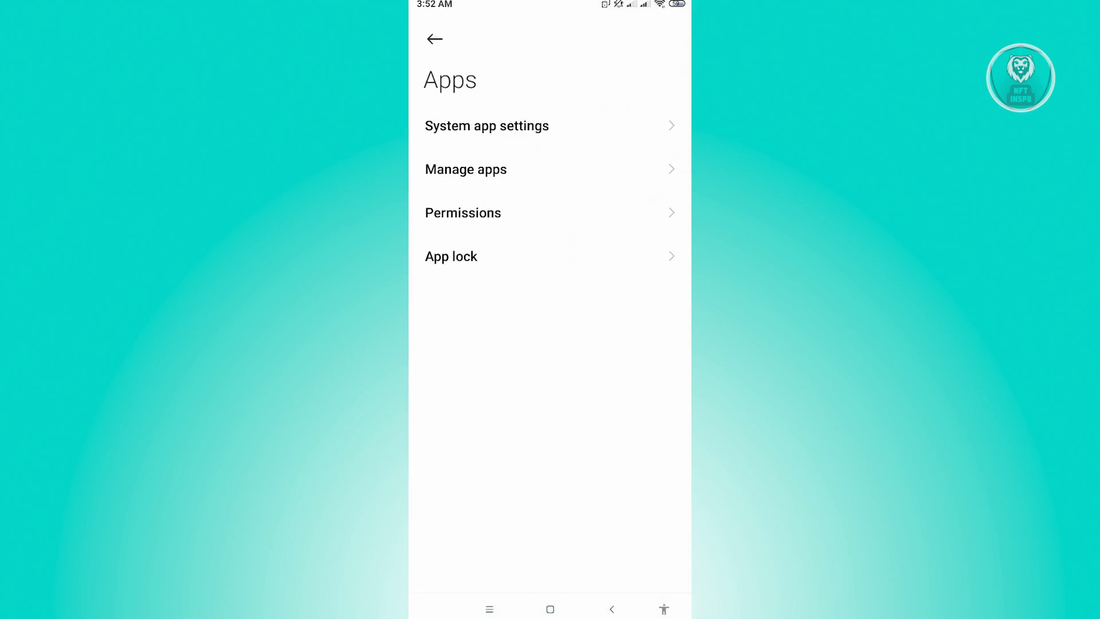
Step: In Manage apps, search 'tiktok' and open TikTok's app info page (version 30.9.4, 3.09 GB)
{"action": "left_click", "coordinate": [465, 170]}
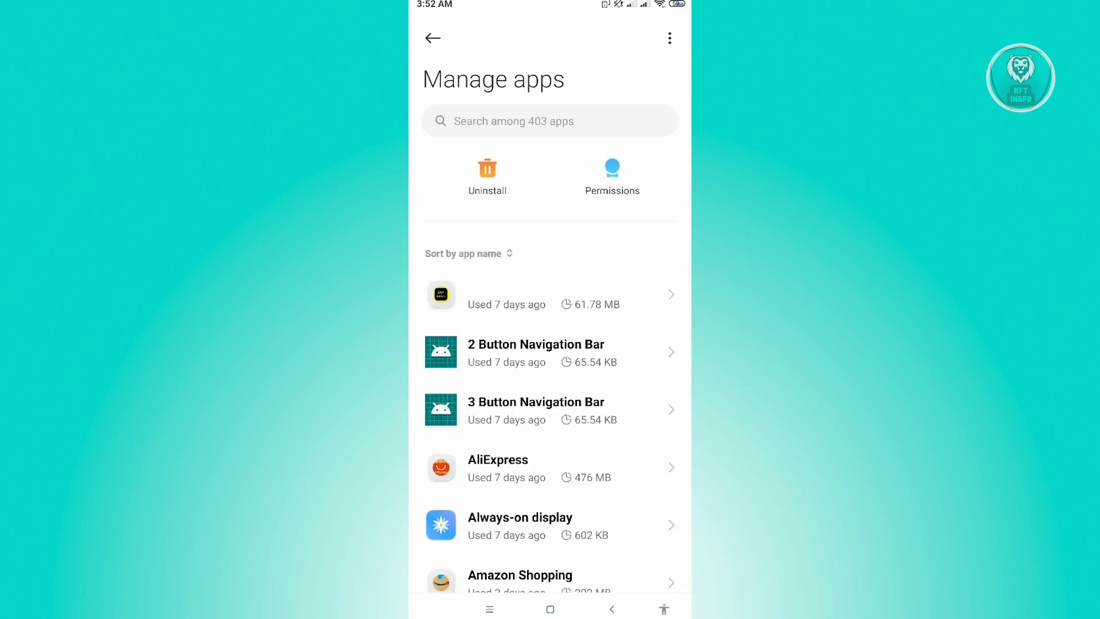
{"action": "left_click", "coordinate": [549, 120]}
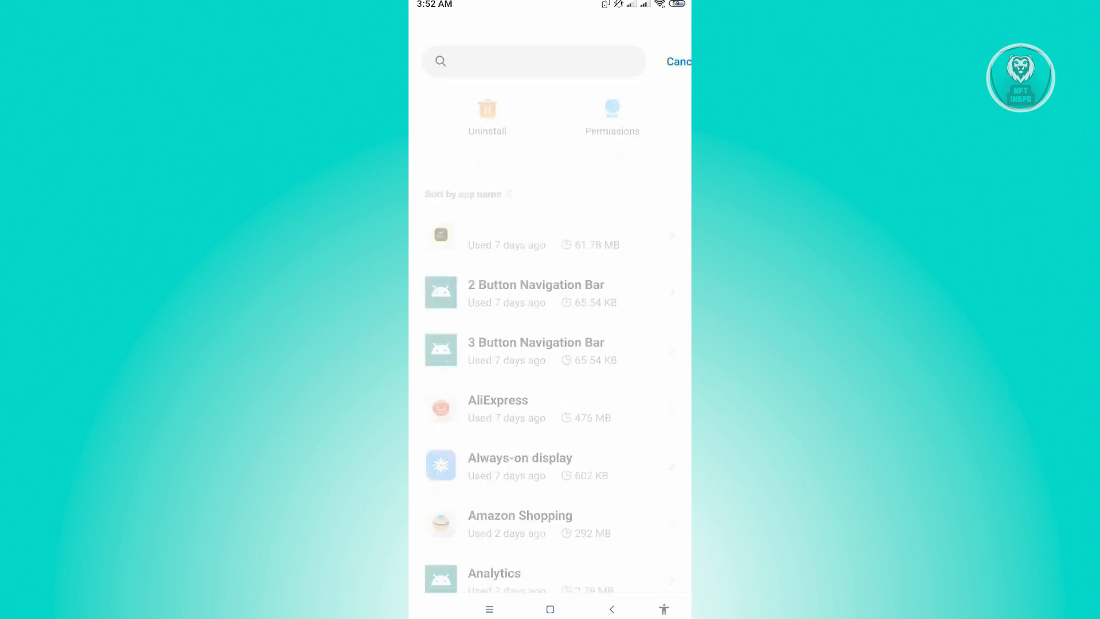
{"action": "type", "text": "t"}
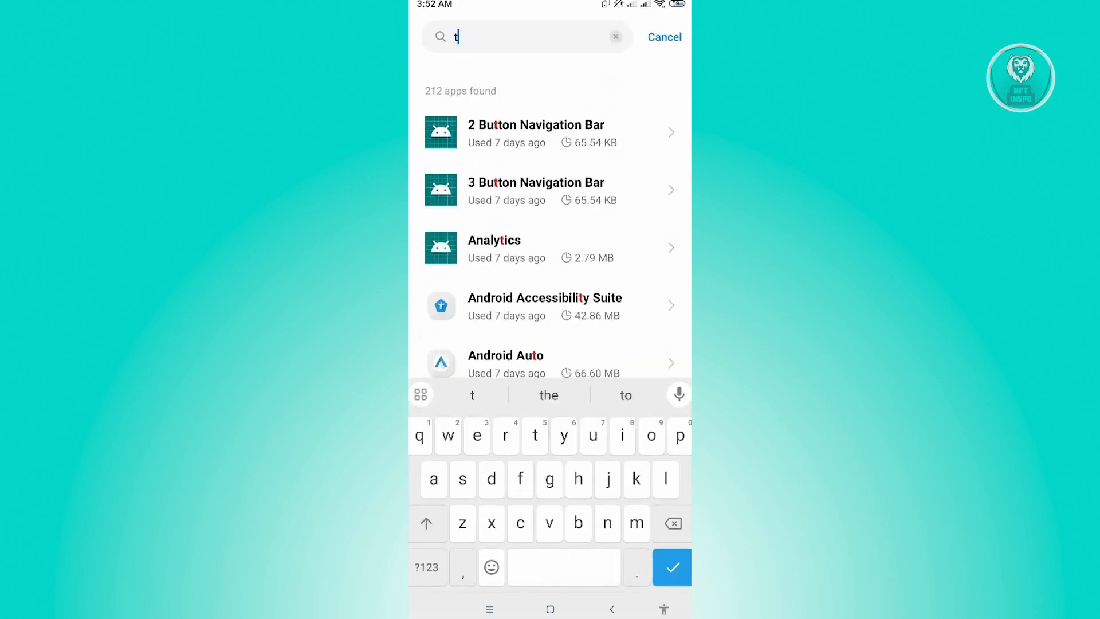
{"action": "type", "text": "iktok"}
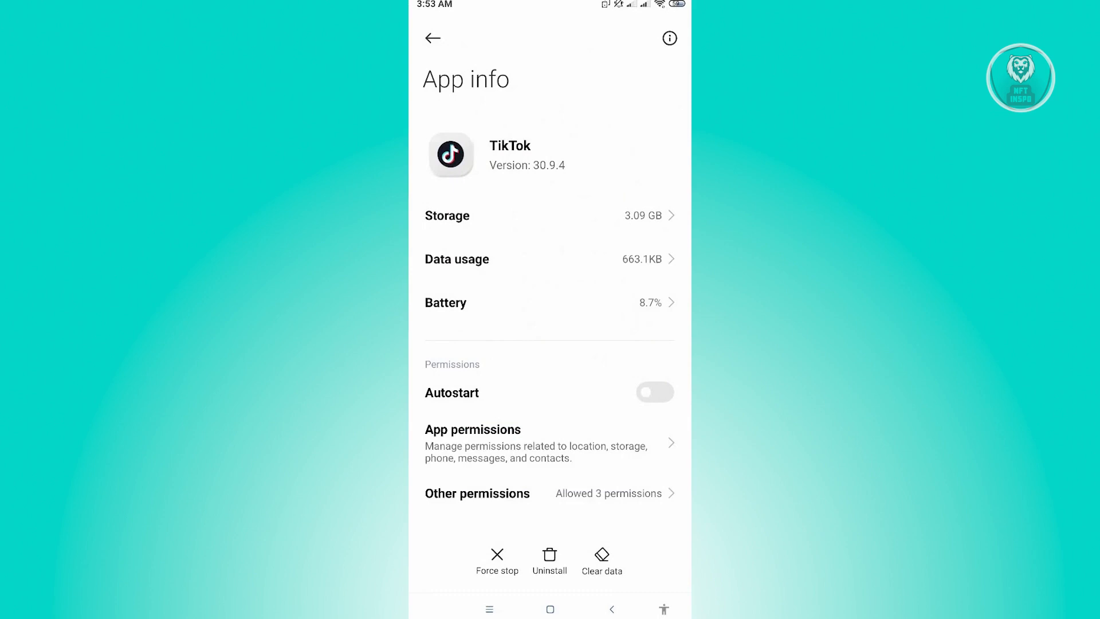
Step: Clear only TikTok's cache, dropping storage to 2.76 GB, and return to the home screen
{"action": "left_click", "coordinate": [602, 562]}
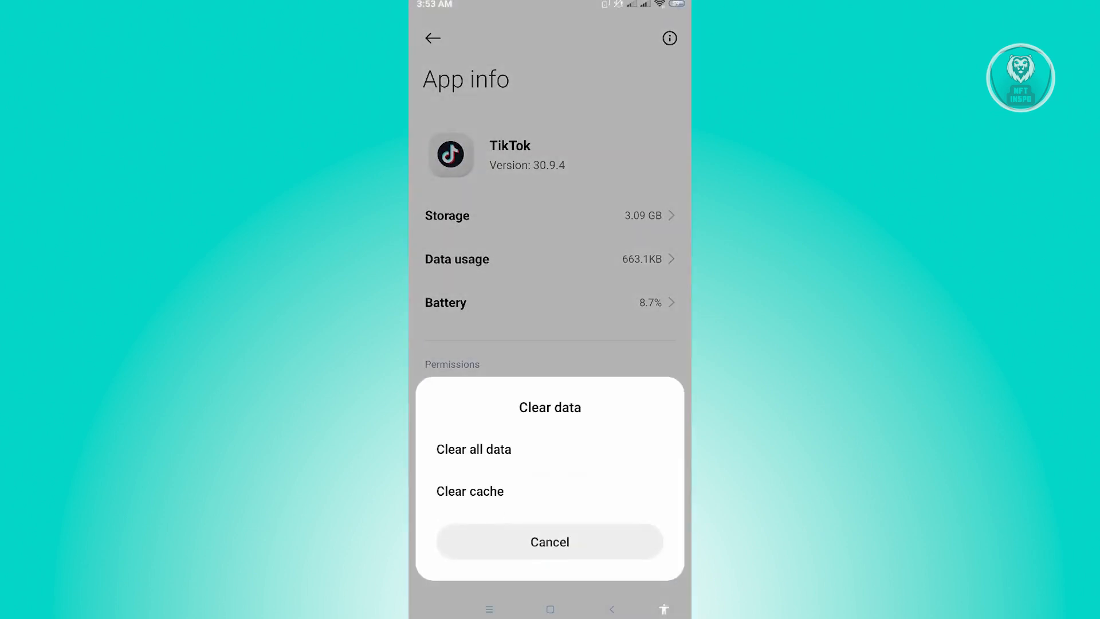
{"action": "left_click", "coordinate": [549, 541]}
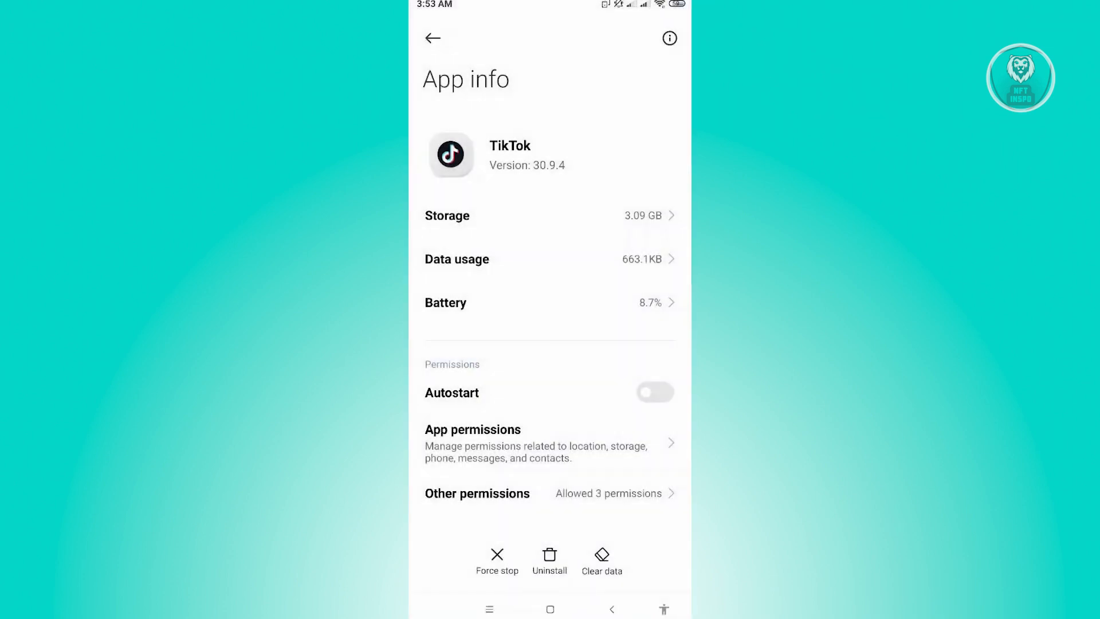
{"action": "left_click", "coordinate": [602, 561]}
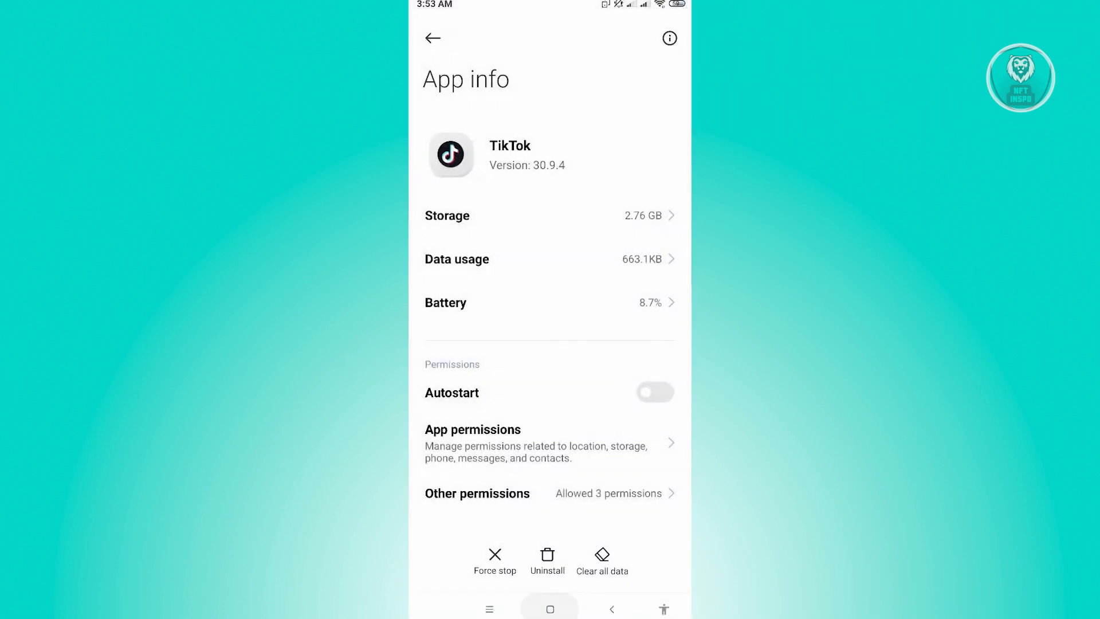
{"action": "left_click", "coordinate": [550, 609]}
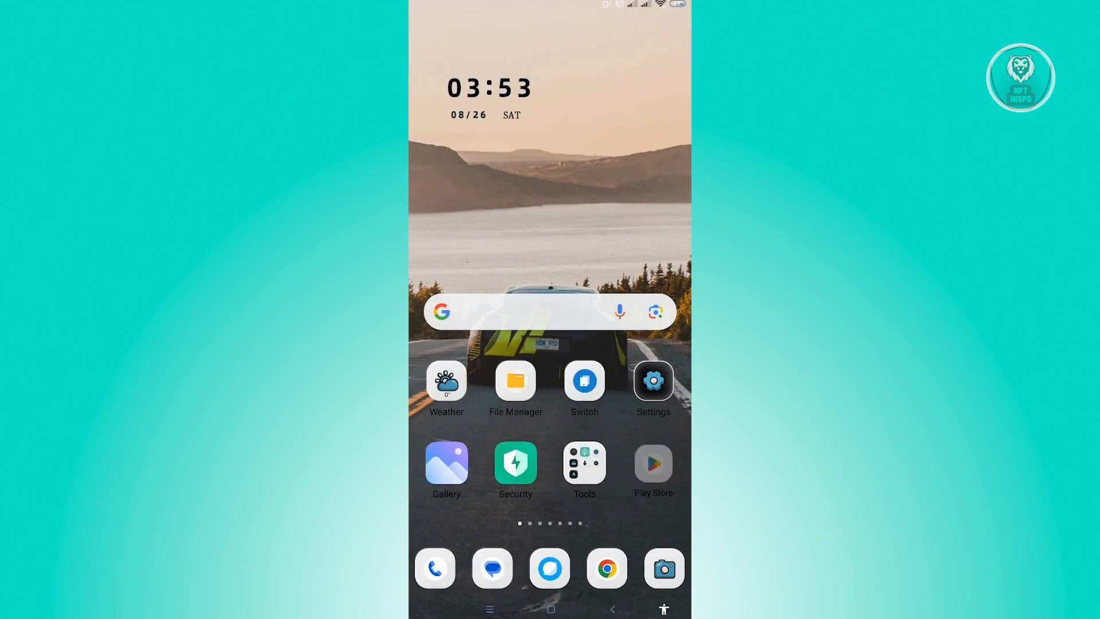
Step: In Play Store, search 'tiktok' and start the TikTok update from the results
{"action": "left_click", "coordinate": [652, 463]}
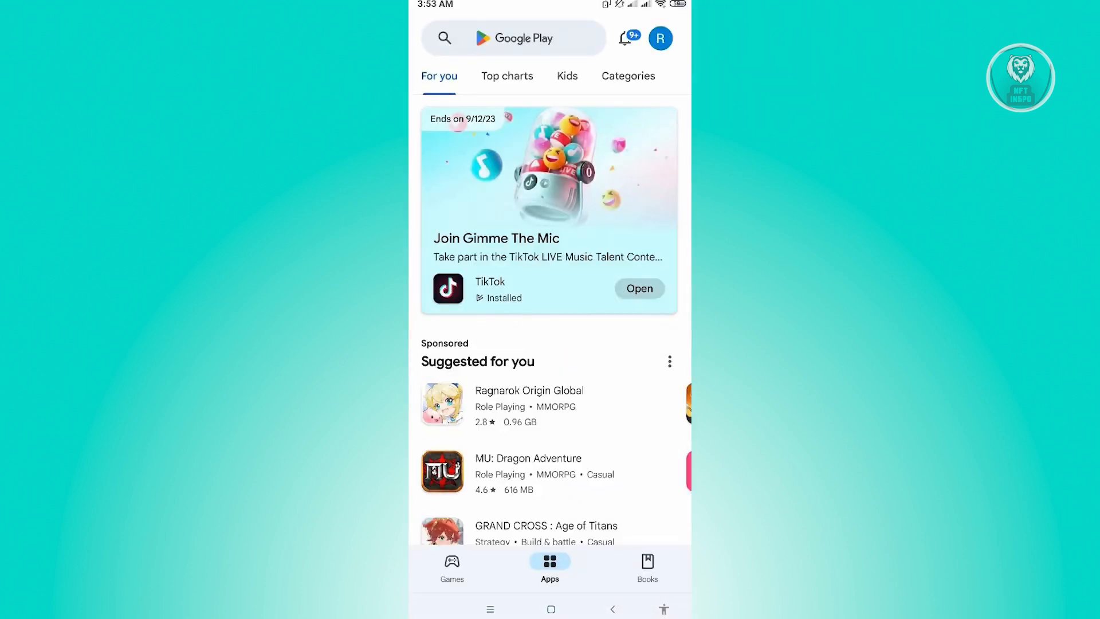
{"action": "left_click", "coordinate": [512, 38]}
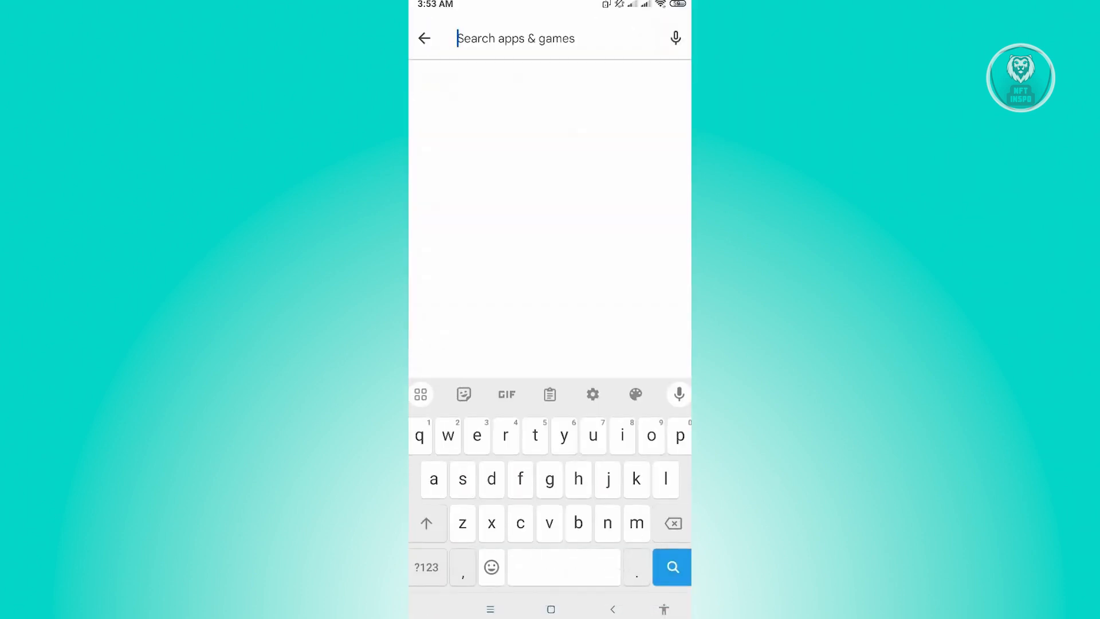
{"action": "type", "text": "tiktok"}
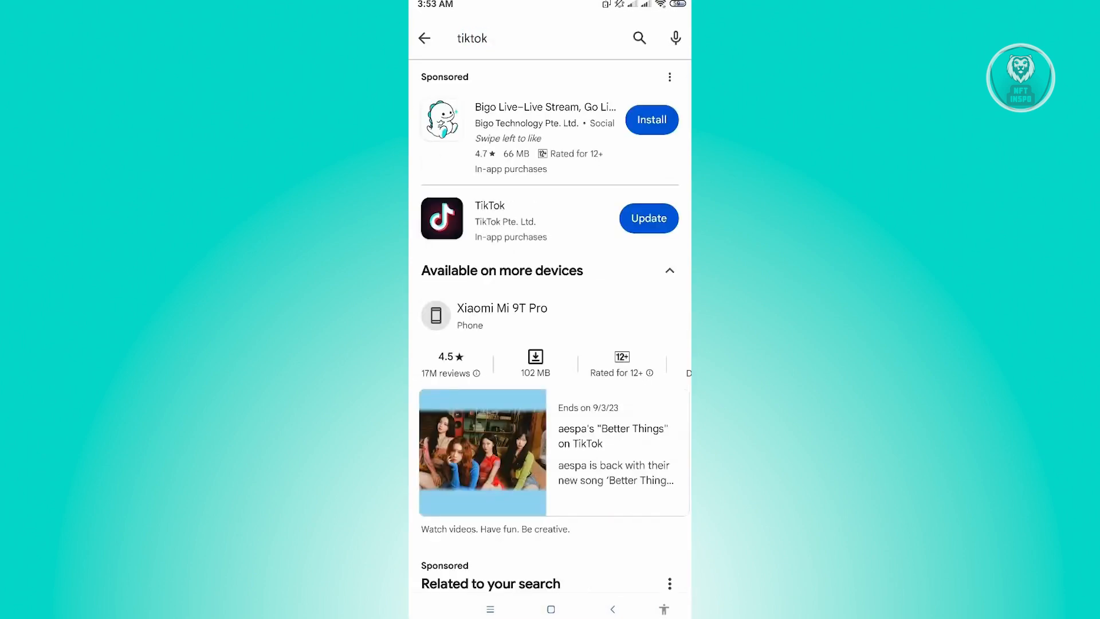
{"action": "left_click", "coordinate": [646, 218]}
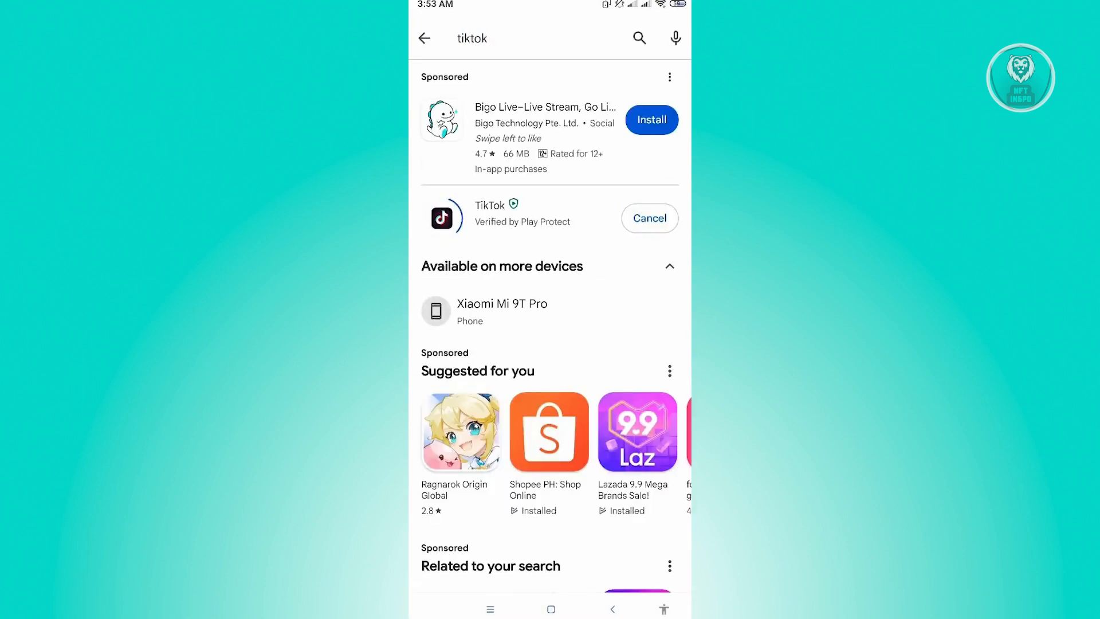